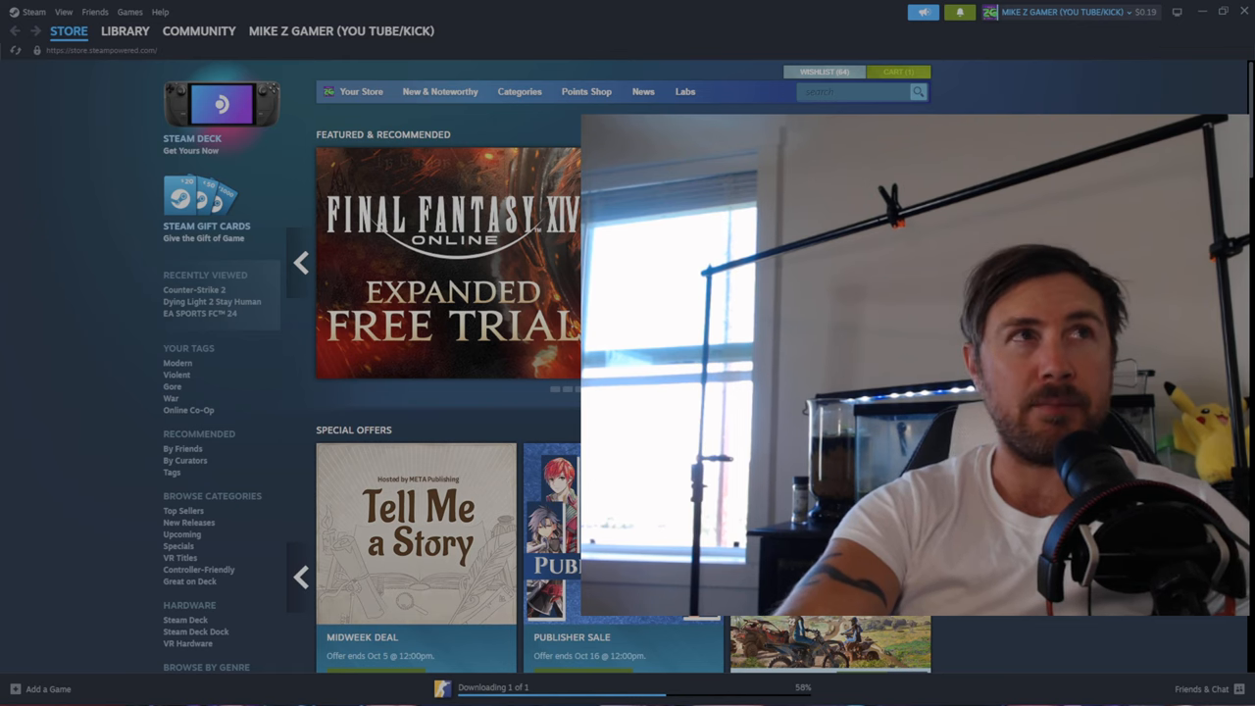
# Open the Steam Community Market showing the 11 active sell listings and wallet balance
pyautogui.click(199, 31)
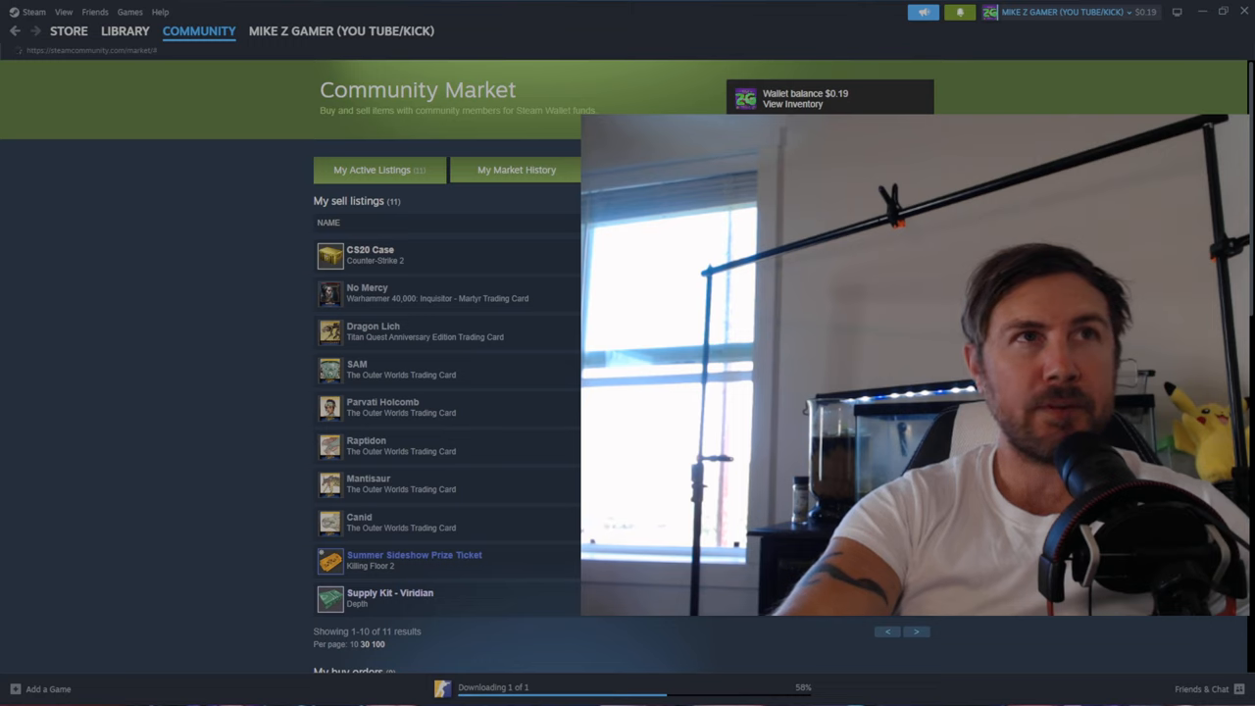
# Switch to My Market History, re-clicking until the 21 past transactions load
pyautogui.click(515, 170)
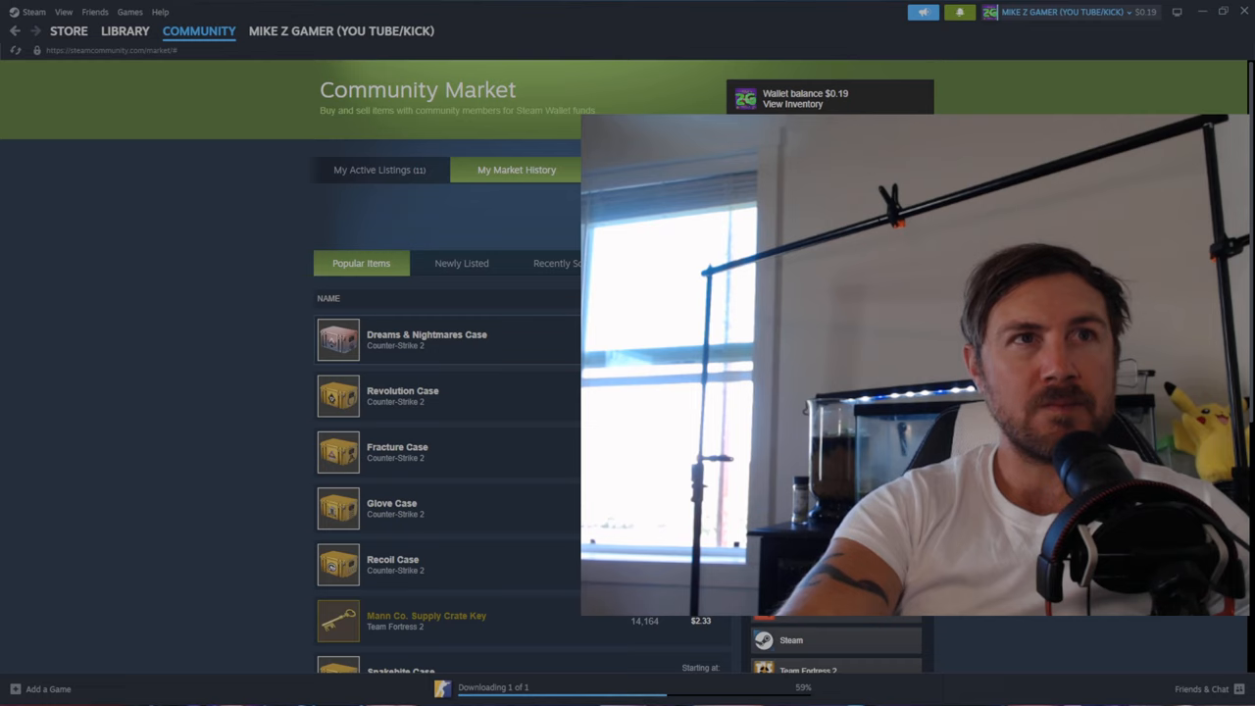
pyautogui.click(557, 262)
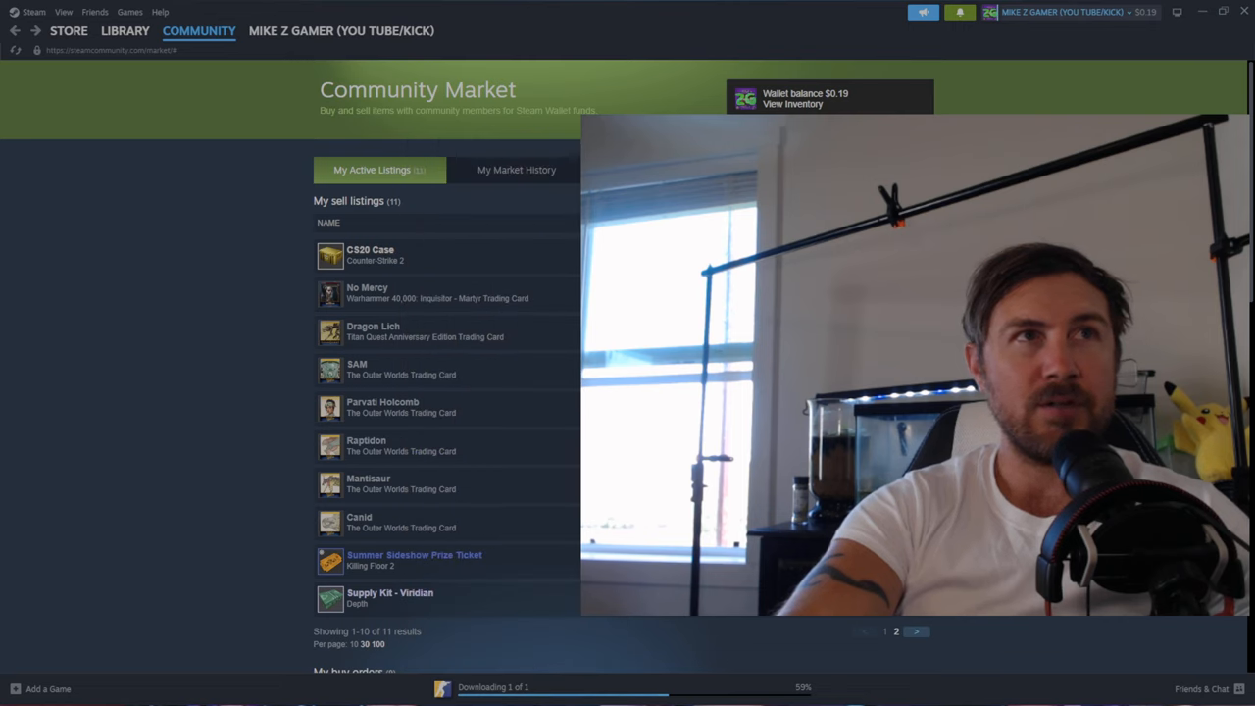
pyautogui.click(516, 170)
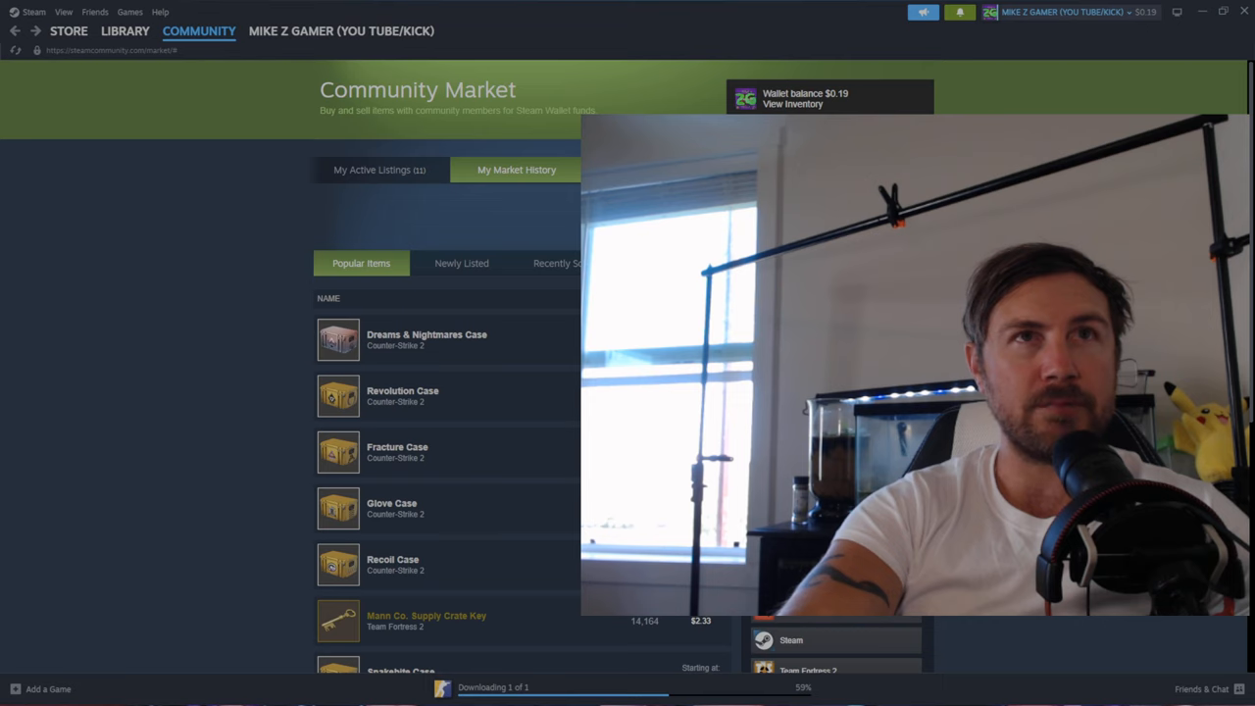
pyautogui.click(517, 170)
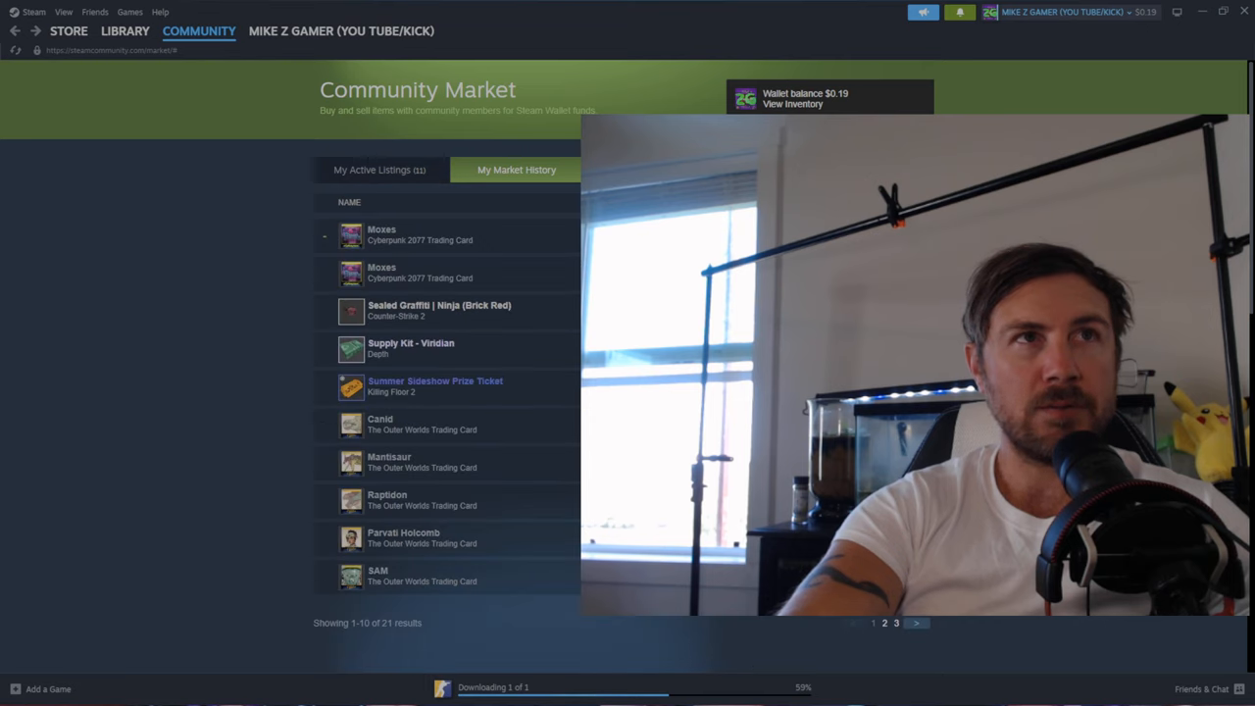